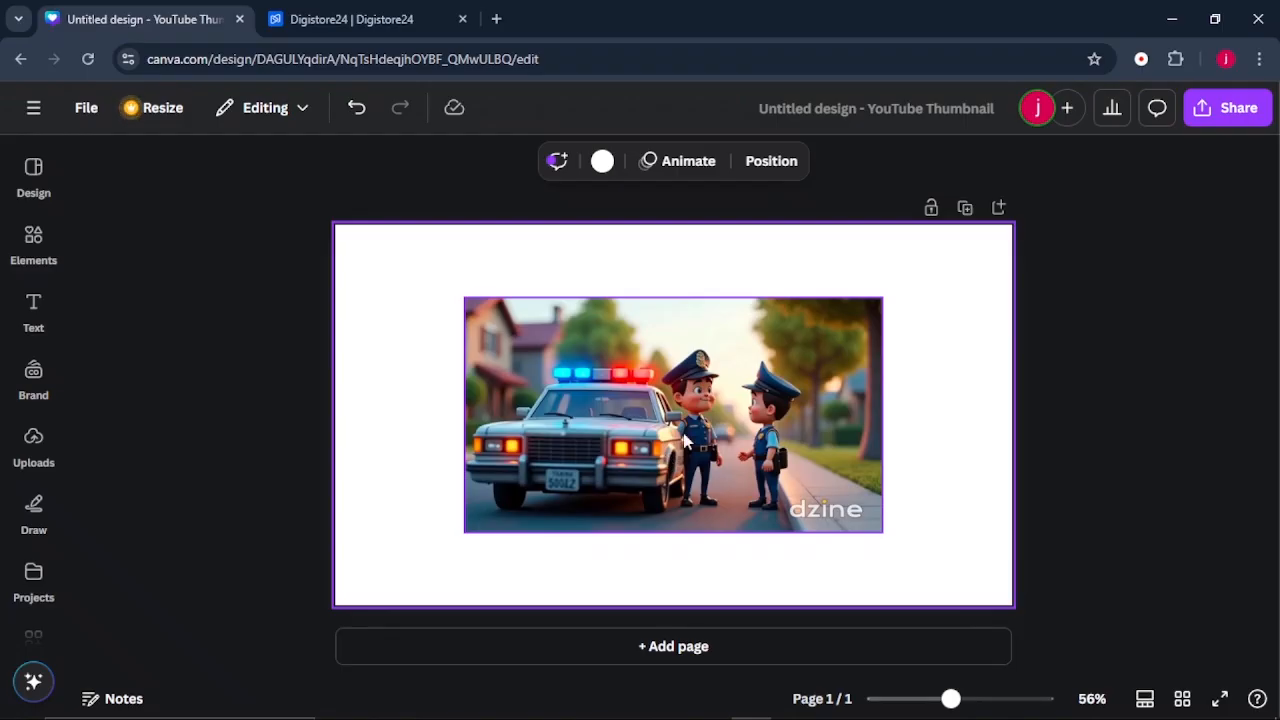
- Scale the police officers image up to cover the whole thumbnail canvas
{"action": "left_click", "coordinate": [673, 414]}
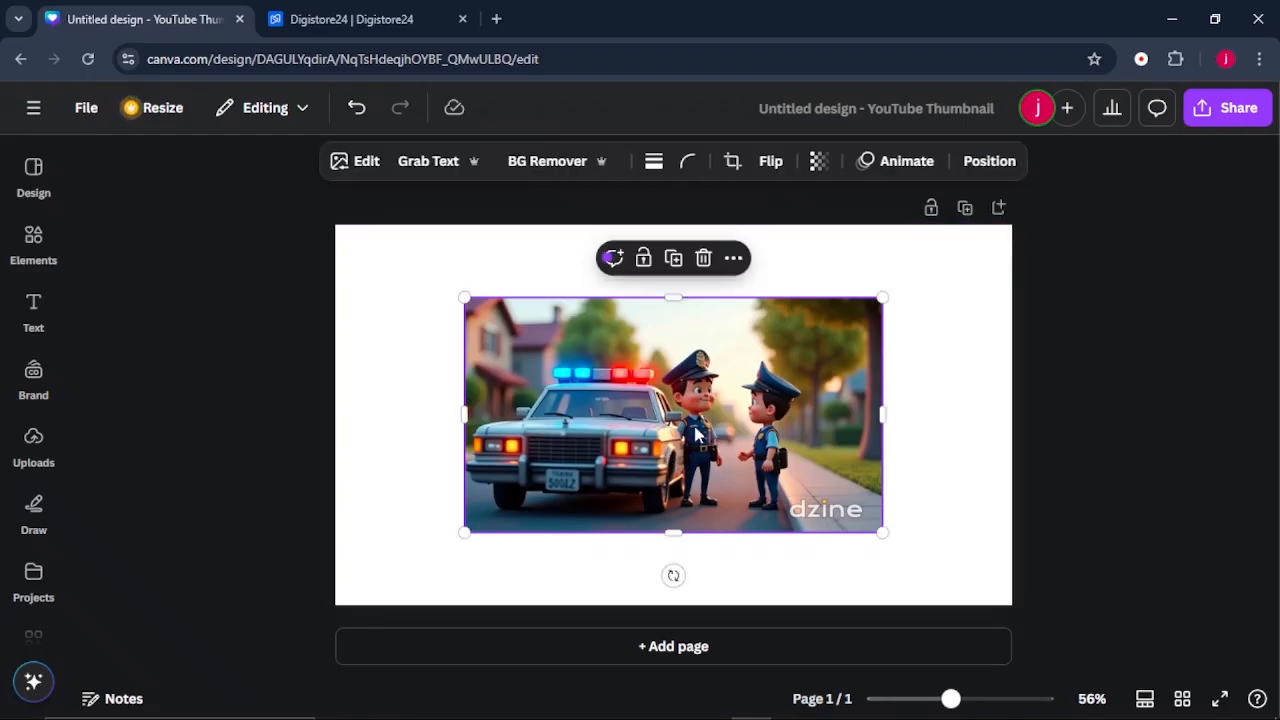
{"action": "left_click_drag", "start_coordinate": [882, 532], "coordinate": [924, 556]}
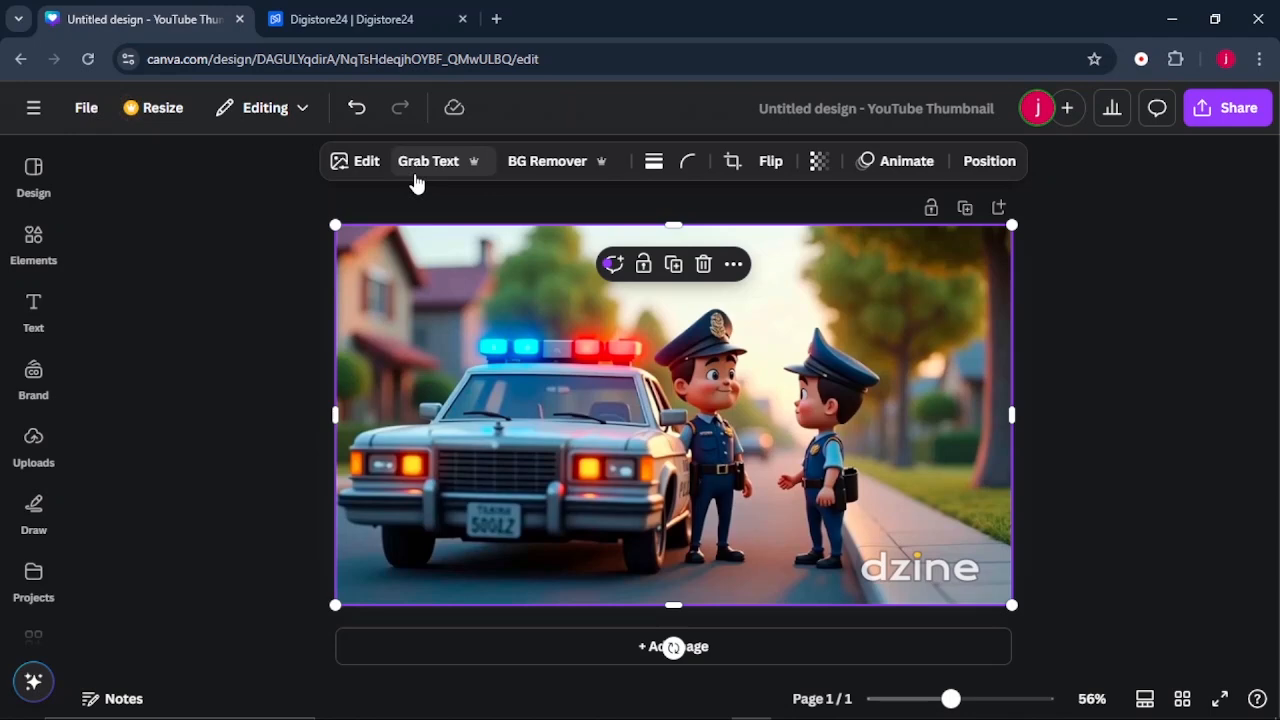
- Extract the 'dzine' watermark text with Grab Text and delete it
{"action": "left_click", "coordinate": [428, 161]}
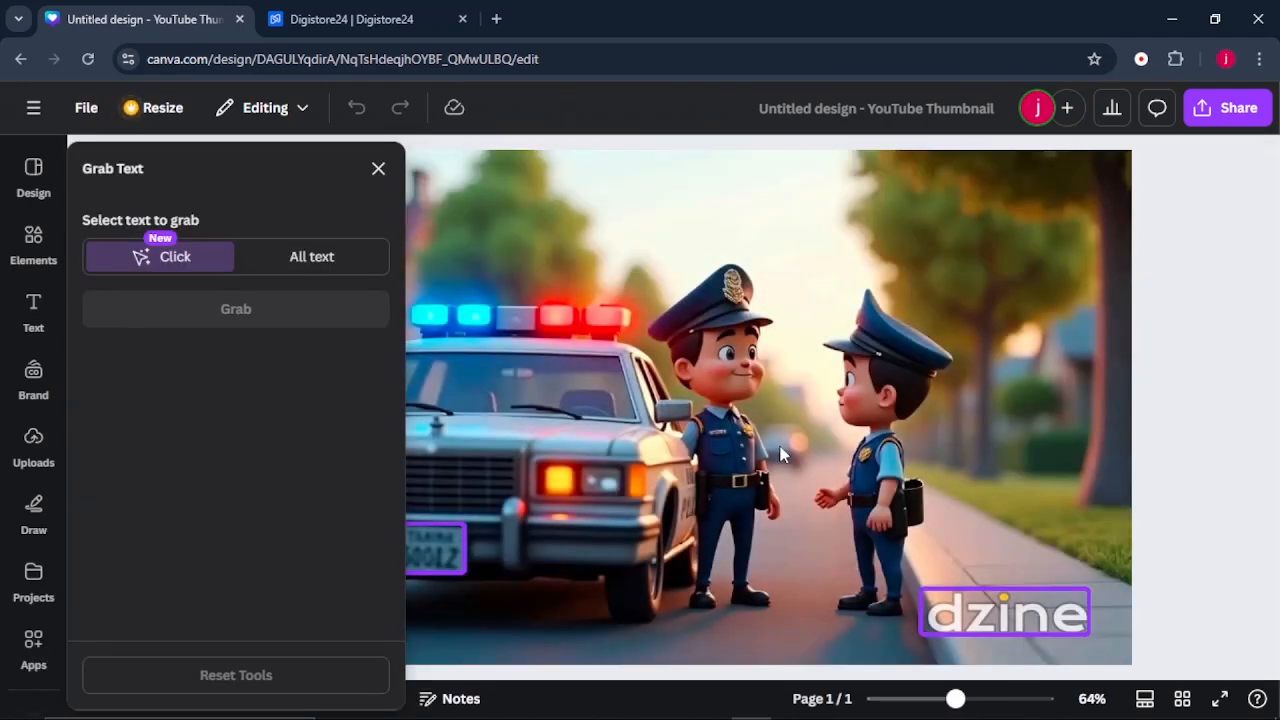
{"action": "mouse_move", "coordinate": [925, 588]}
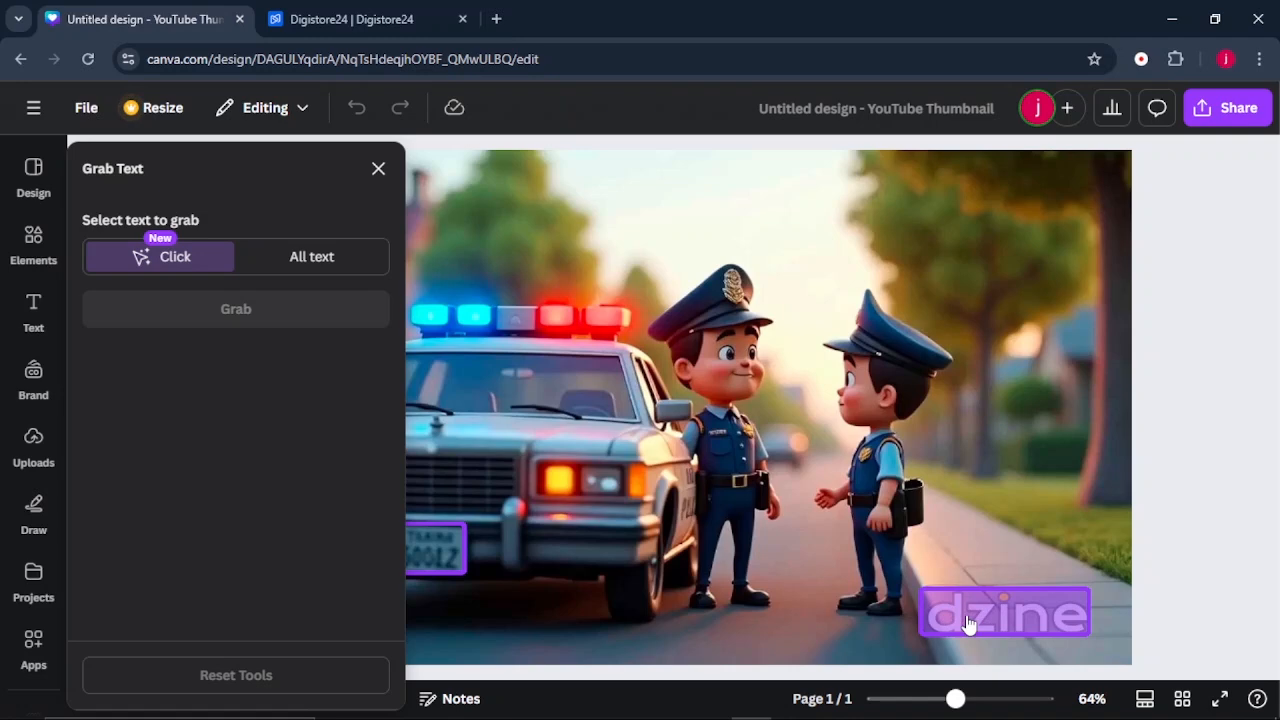
{"action": "left_click", "coordinate": [1005, 612]}
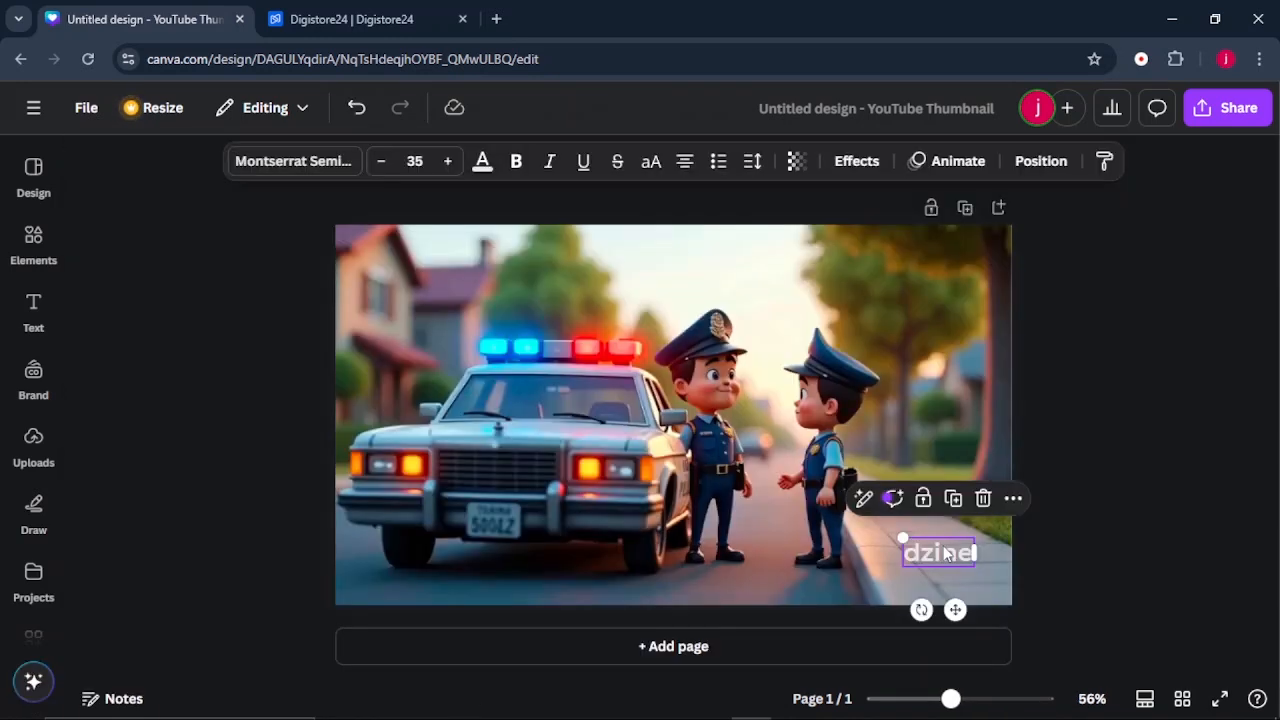
{"action": "mouse_move", "coordinate": [983, 498]}
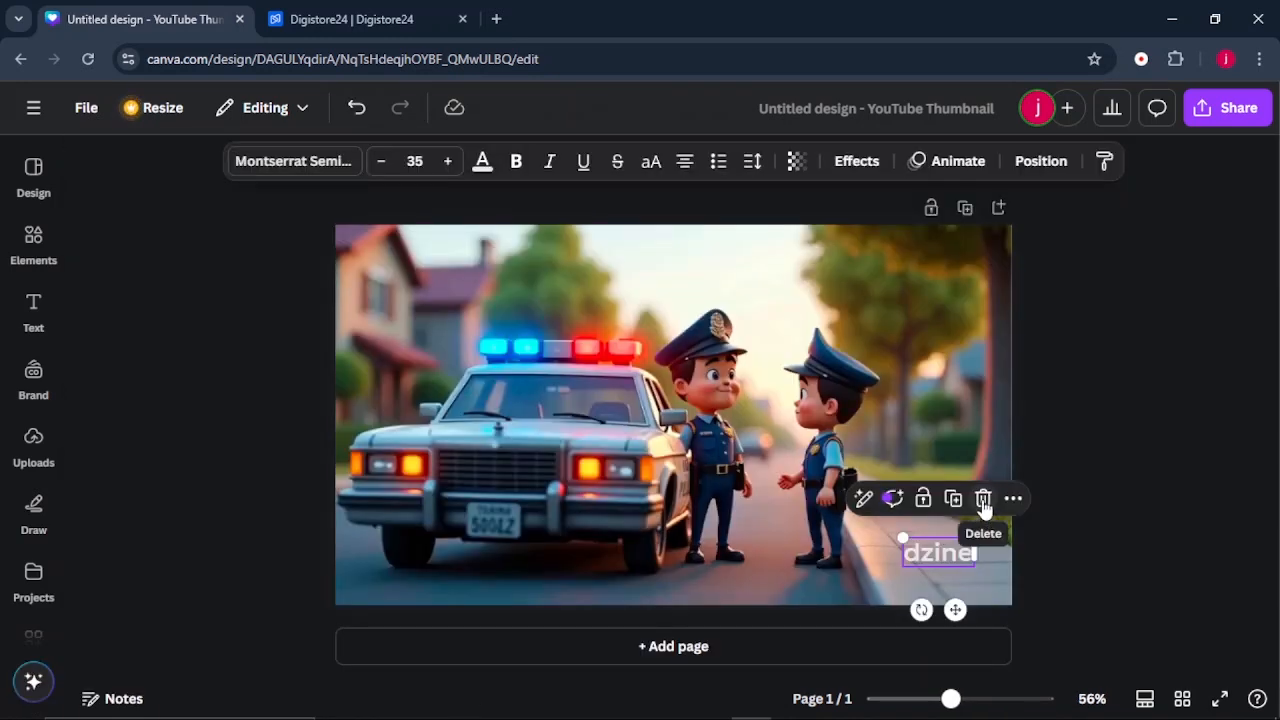
{"action": "left_click", "coordinate": [984, 498]}
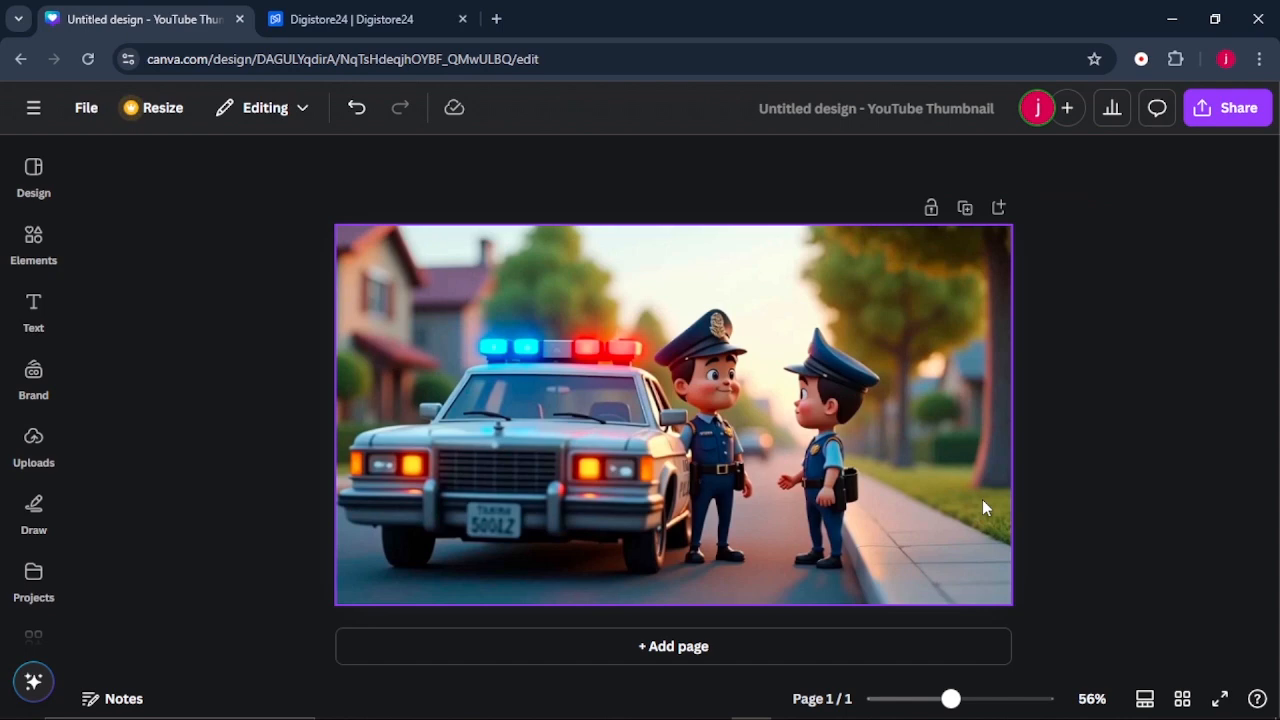
{"action": "mouse_move", "coordinate": [780, 408]}
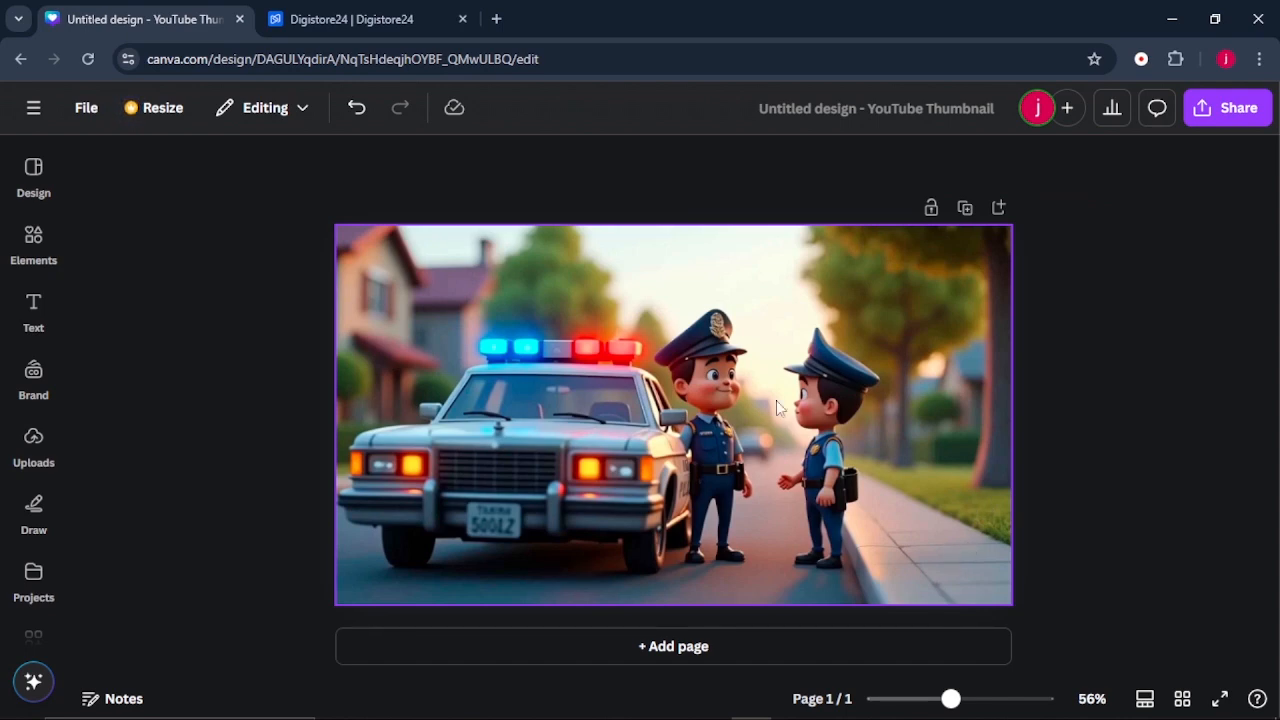
{"action": "mouse_move", "coordinate": [752, 432]}
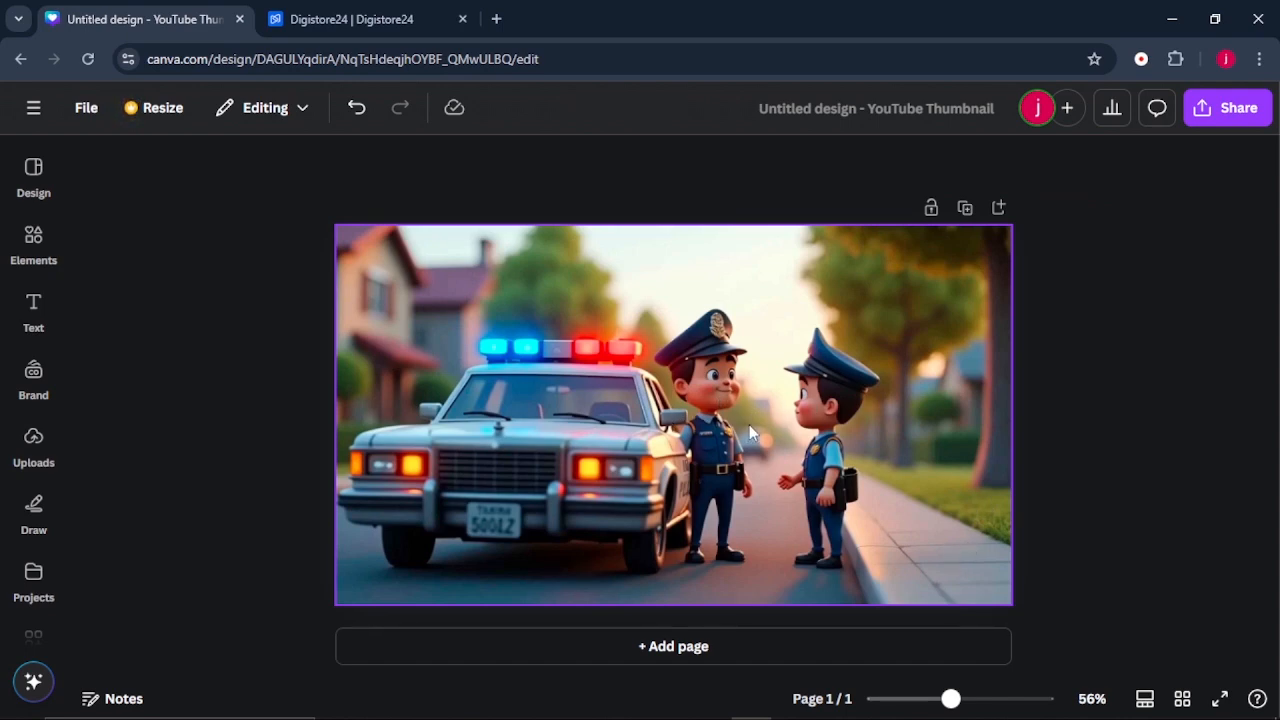
- Download the cleaned thumbnail as a PNG via Share
{"action": "left_click", "coordinate": [1227, 107]}
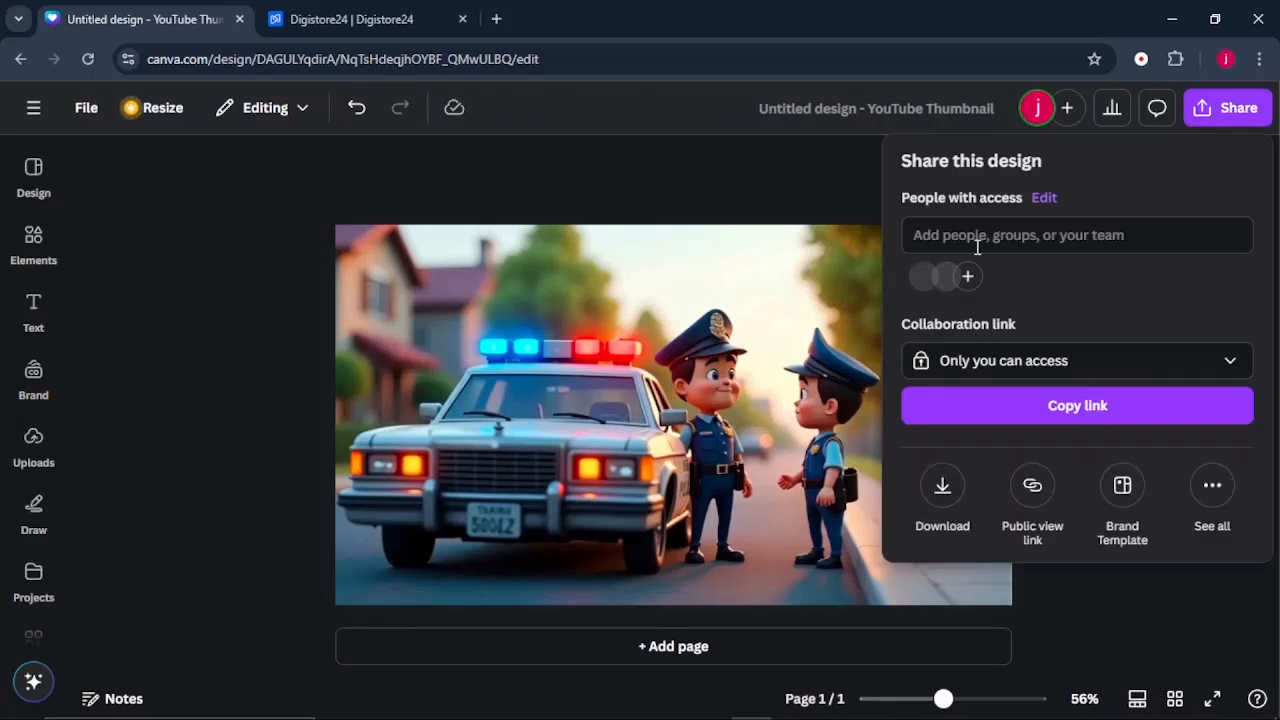
{"action": "left_click", "coordinate": [941, 500]}
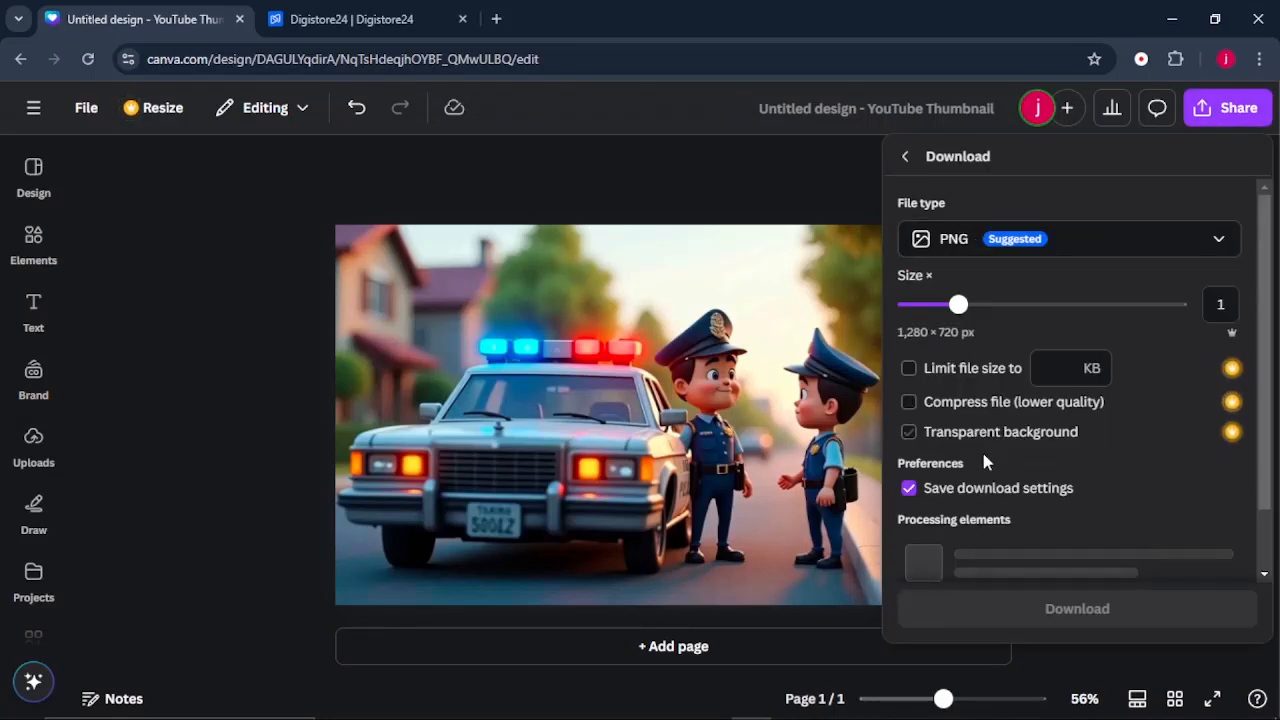
{"action": "left_click", "coordinate": [1076, 608]}
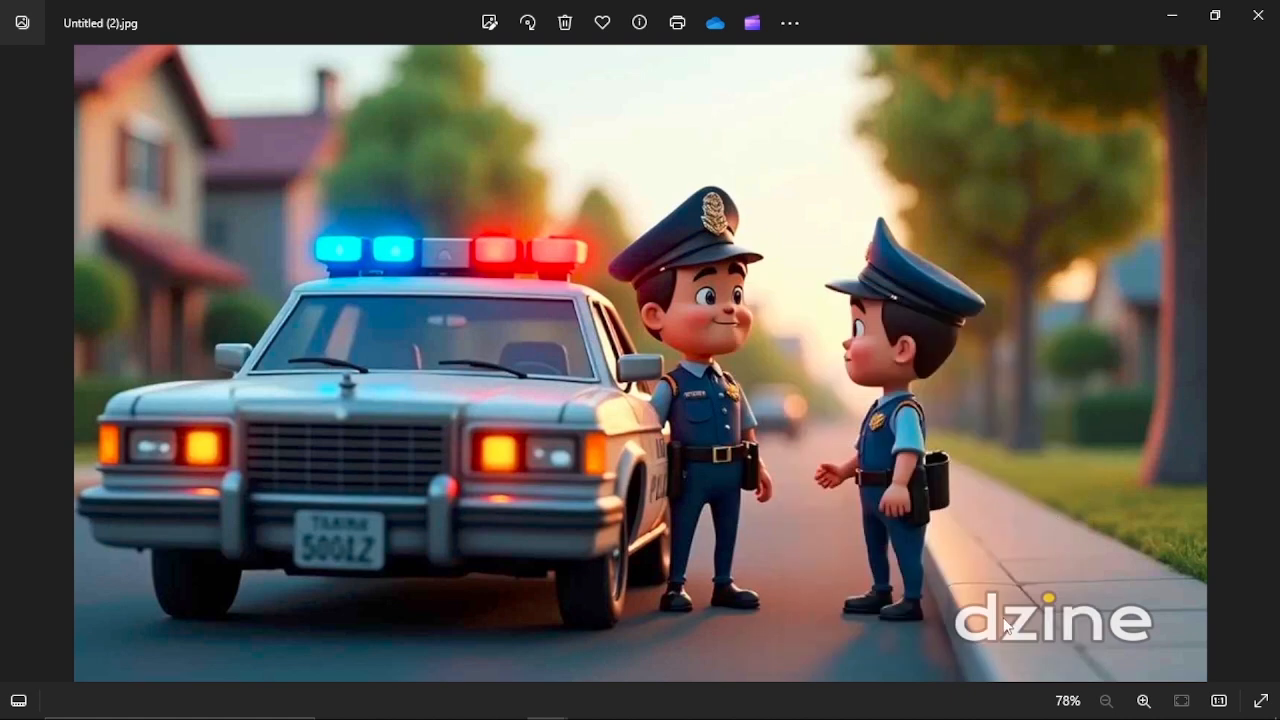
{"action": "mouse_move", "coordinate": [1028, 615]}
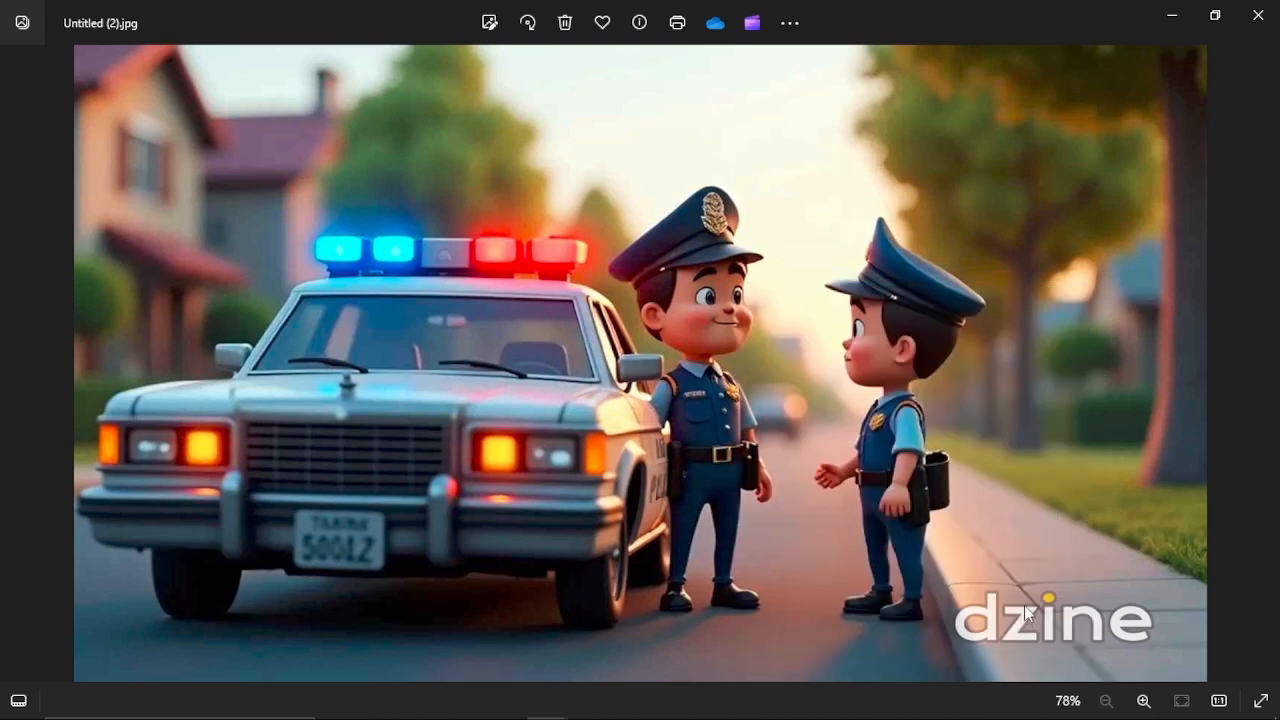
{"action": "mouse_move", "coordinate": [1028, 608]}
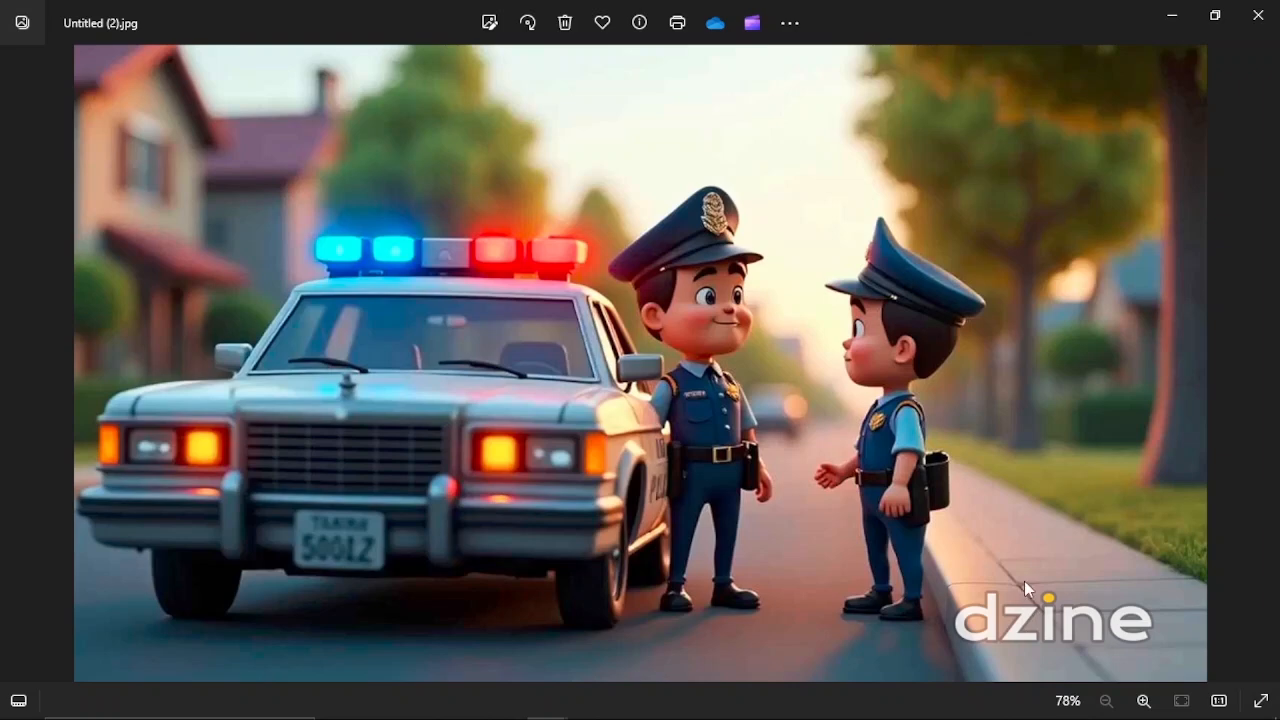
{"action": "mouse_move", "coordinate": [1099, 477]}
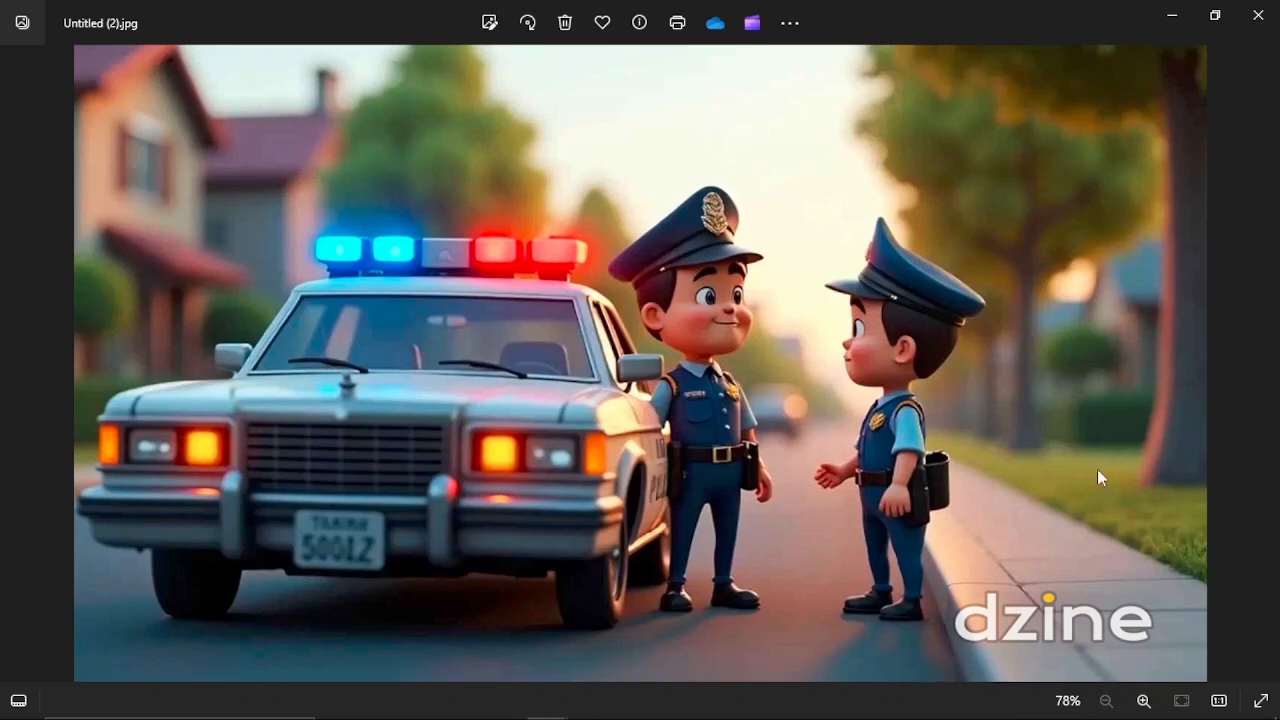